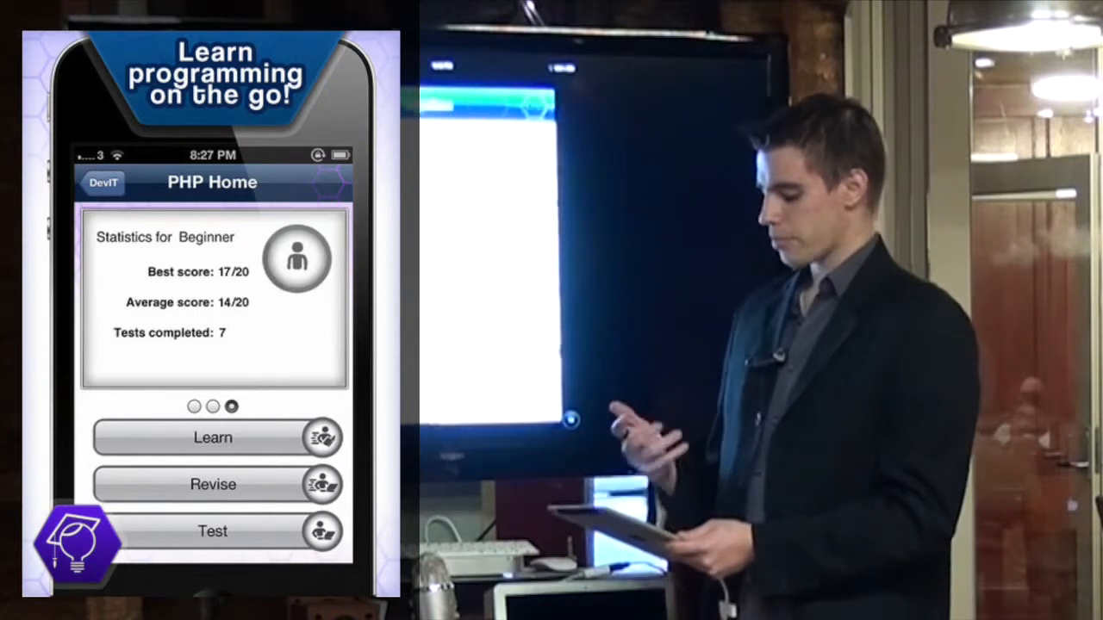
Begin a DevIT PHP test from the PHP Home screen to reach the fopen question.
click(212, 436)
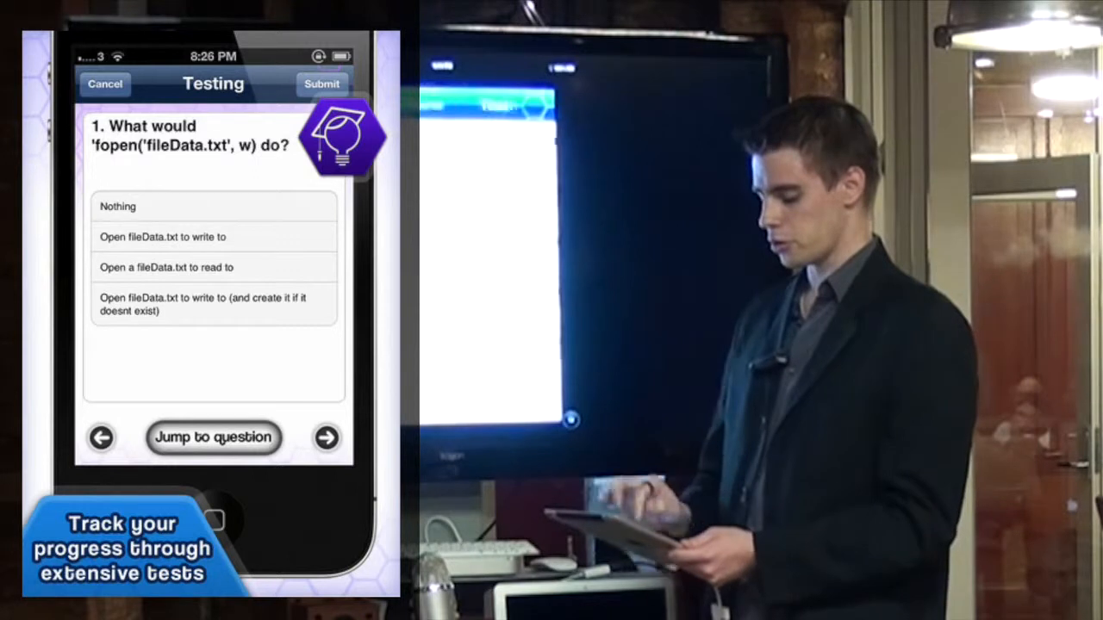
click(321, 83)
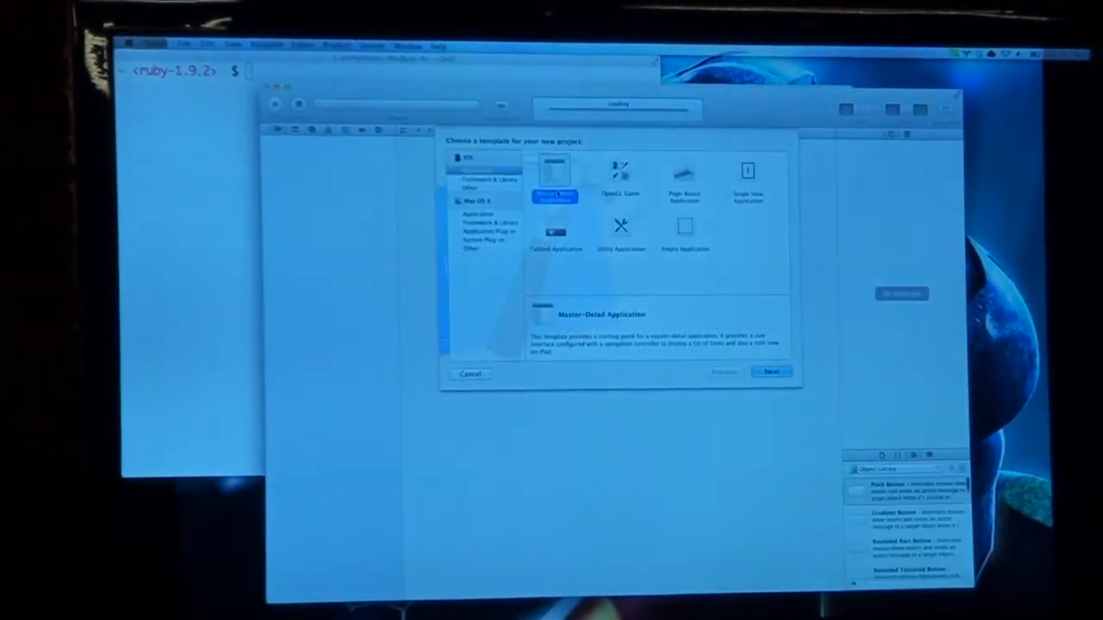
Create the Master-Detail project 'DontHateVendor' with class prefix CD on the Desktop.
click(770, 371)
text(DominateVendor)
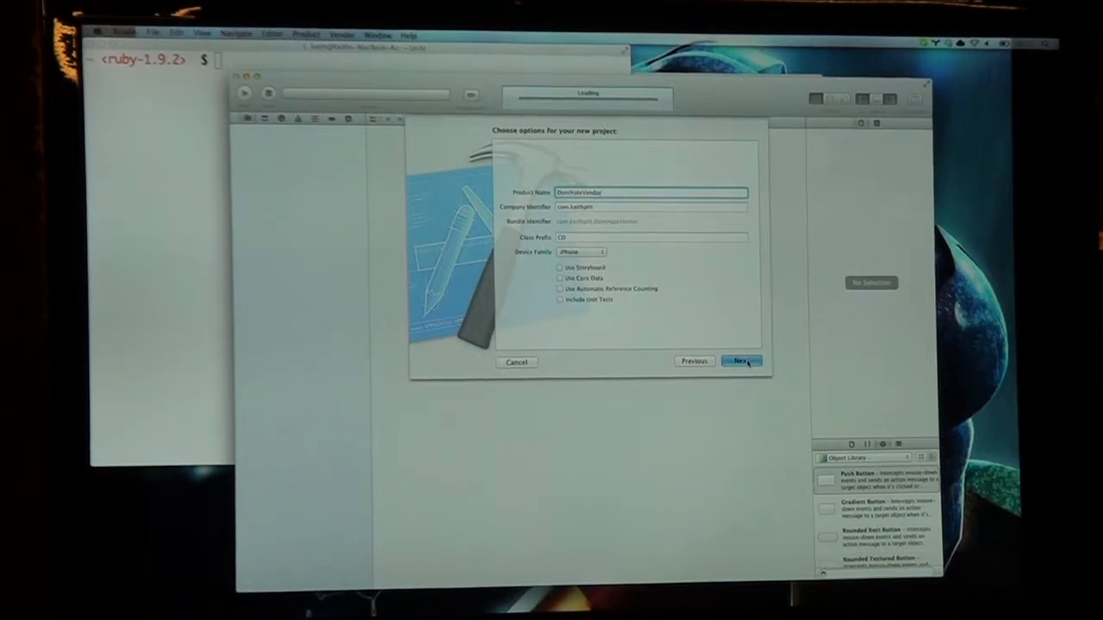
click(741, 361)
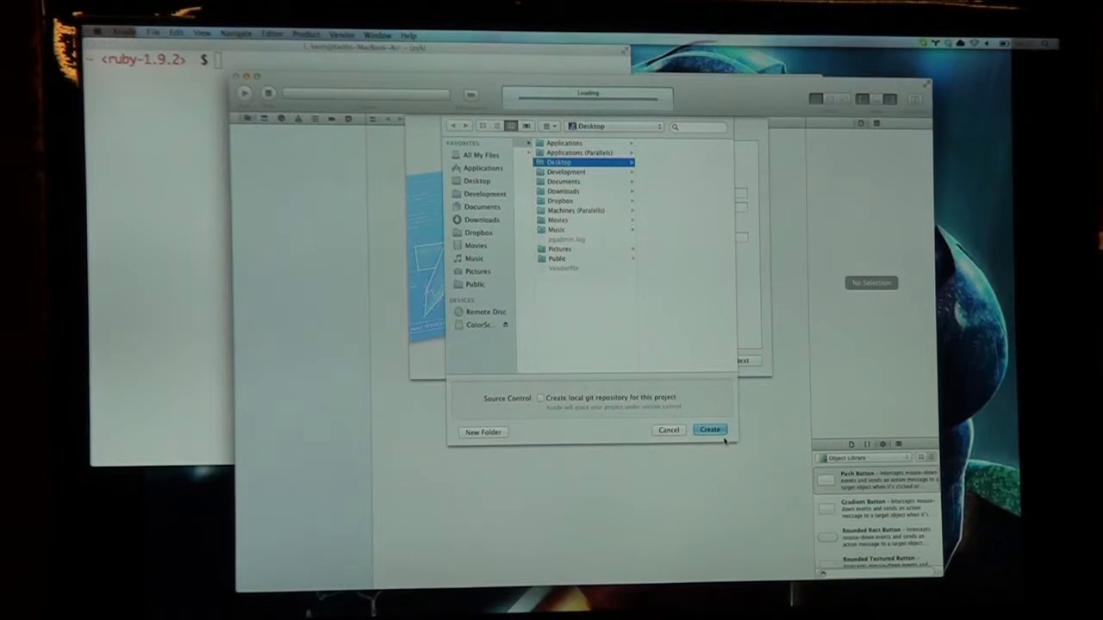
click(709, 430)
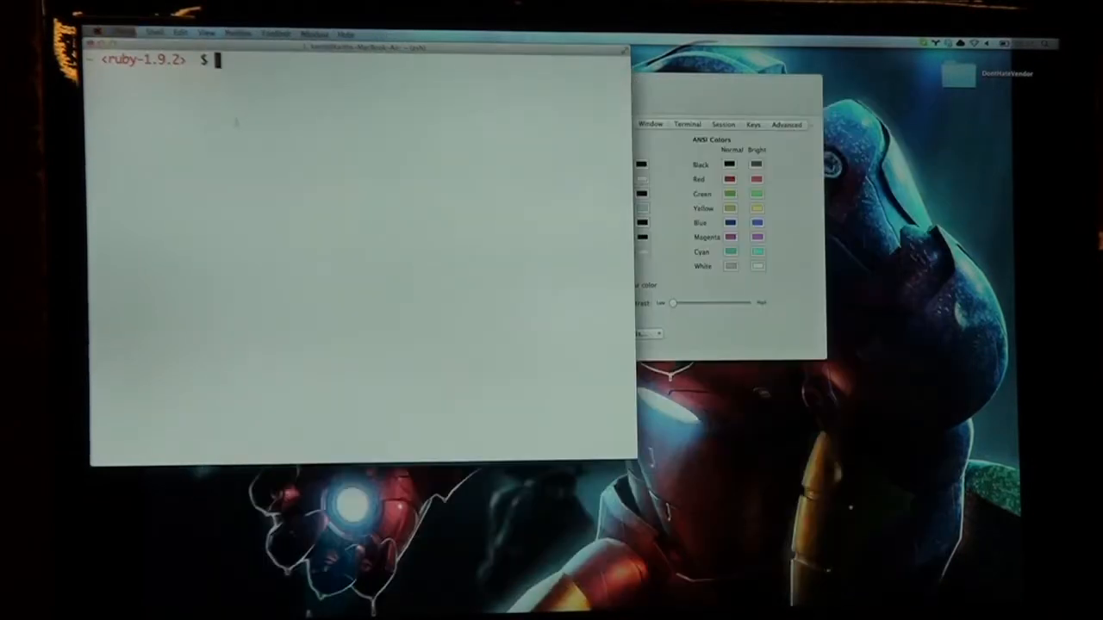
In ~/Desktop/DontHateVendor, run vendor init and open the new Vendorfile in vim.
text(cd ~/DE)
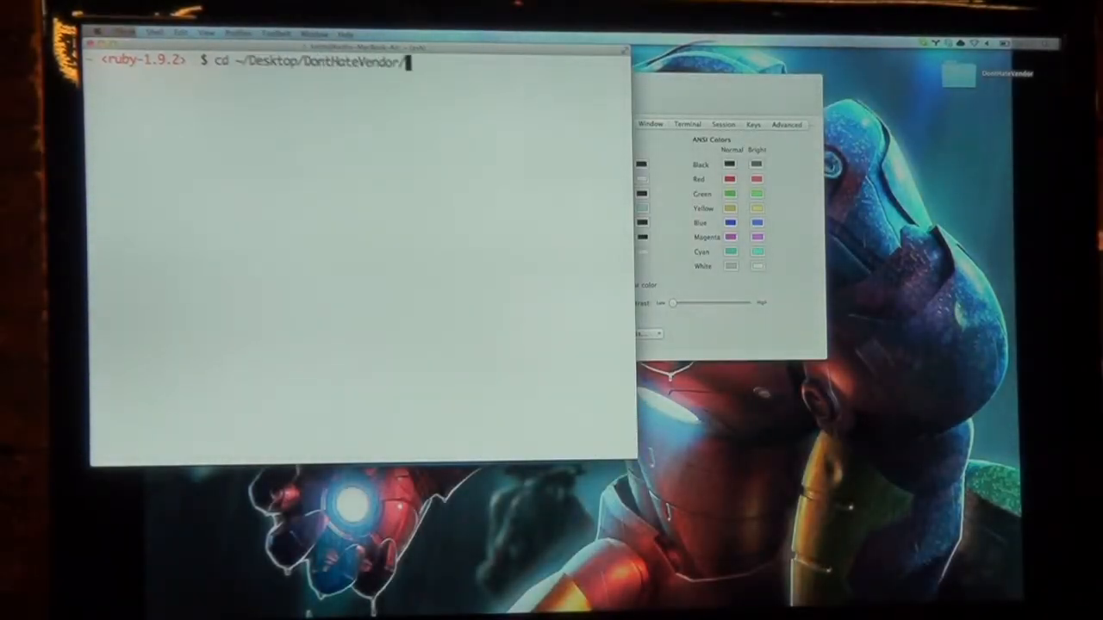
key(Return)
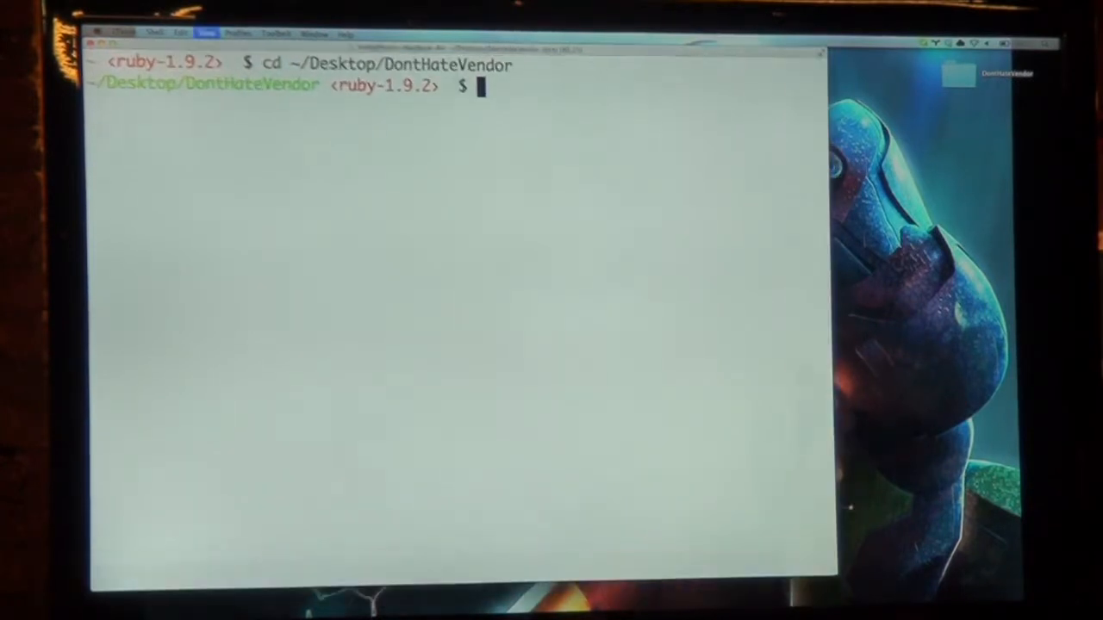
text(vendor)
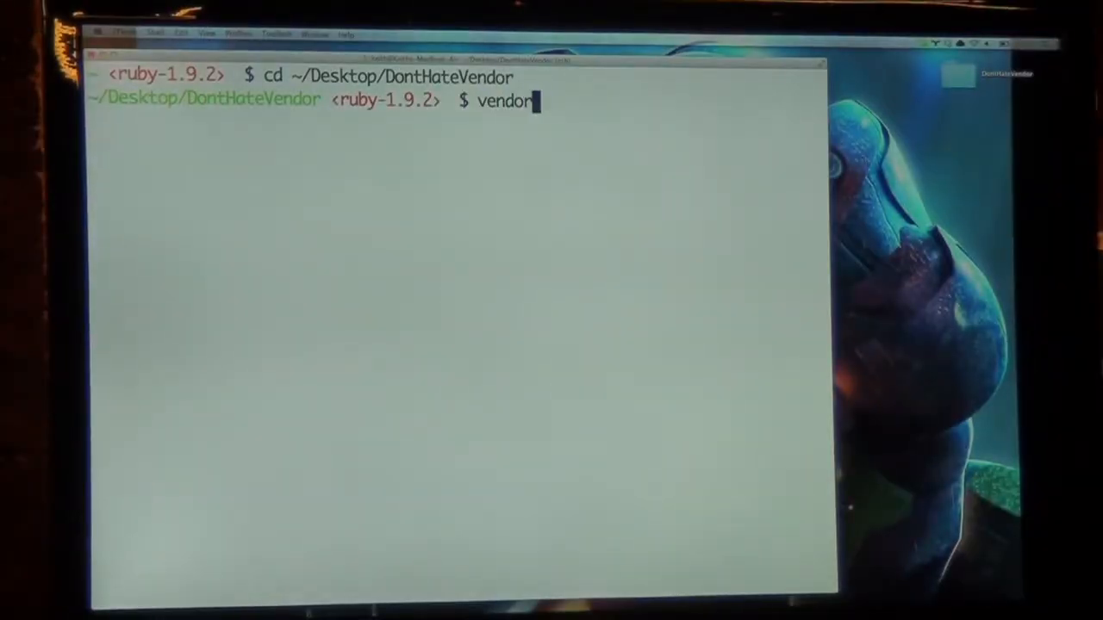
text(init)
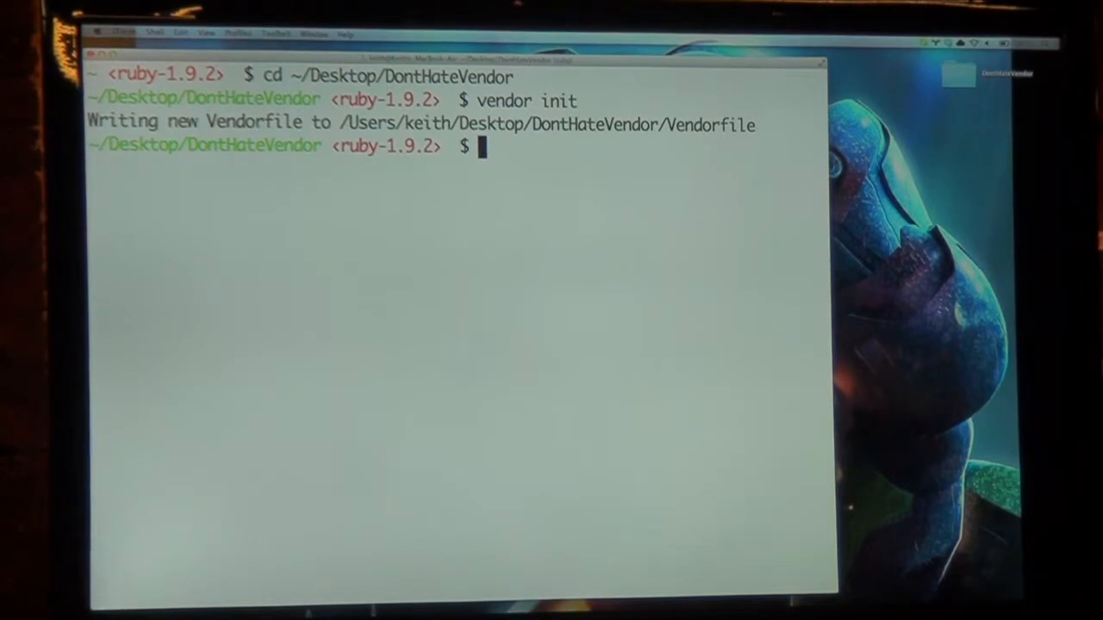
text(vim Ve)
text(lib ")
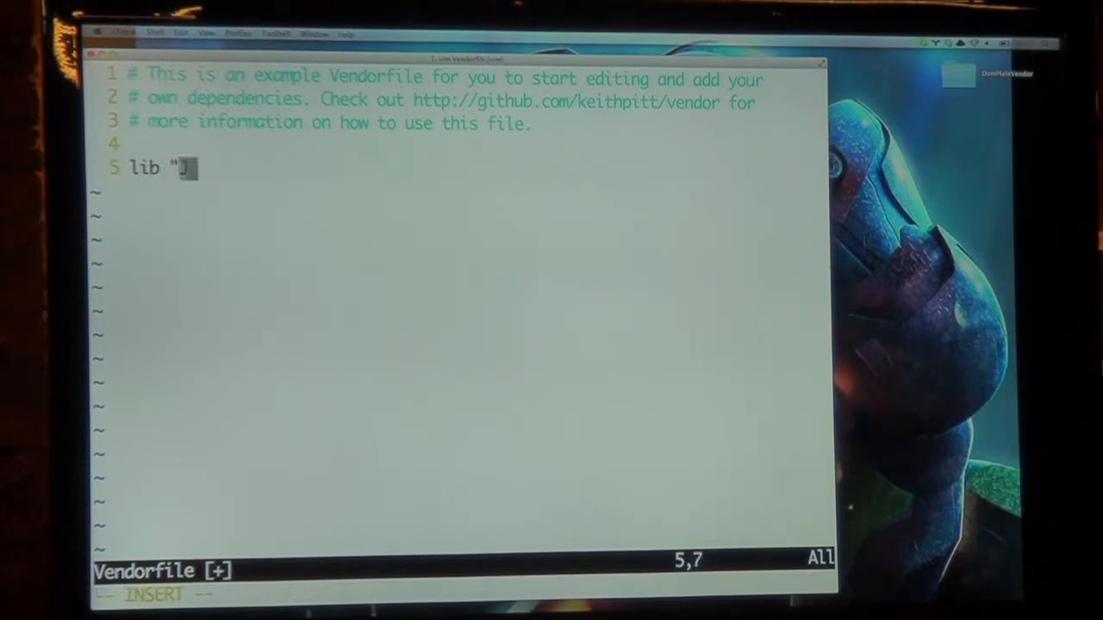
Add lib lines for JSONKit and ASIHTTPRequest, fixing the misspelt name, and save.
text(JSONKit)
text(lib "ASIHTTP)
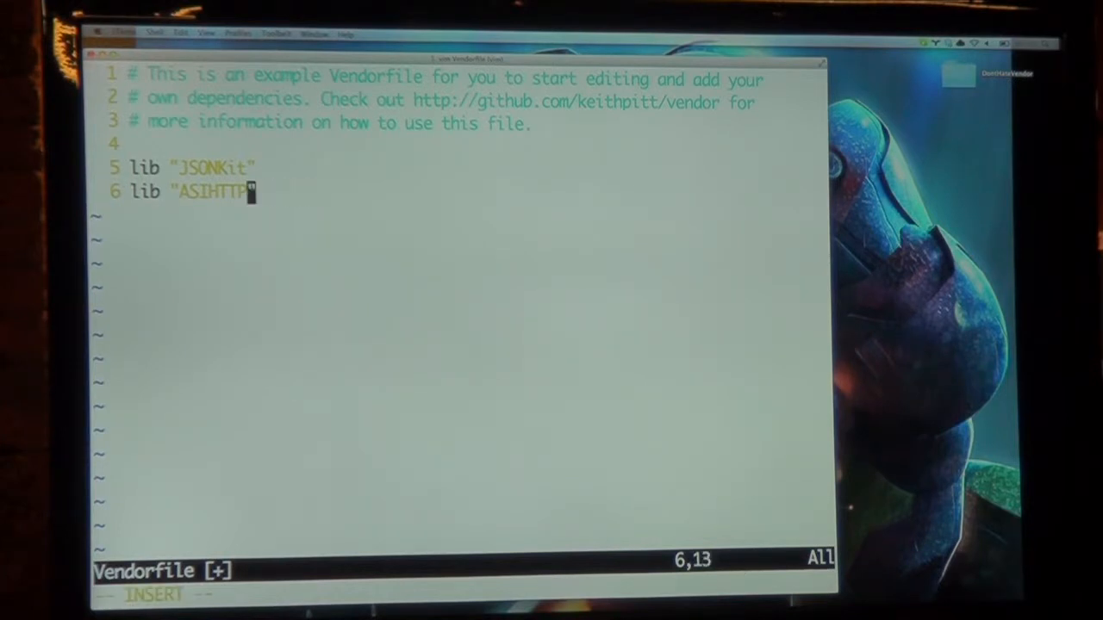
text(Requesrt)
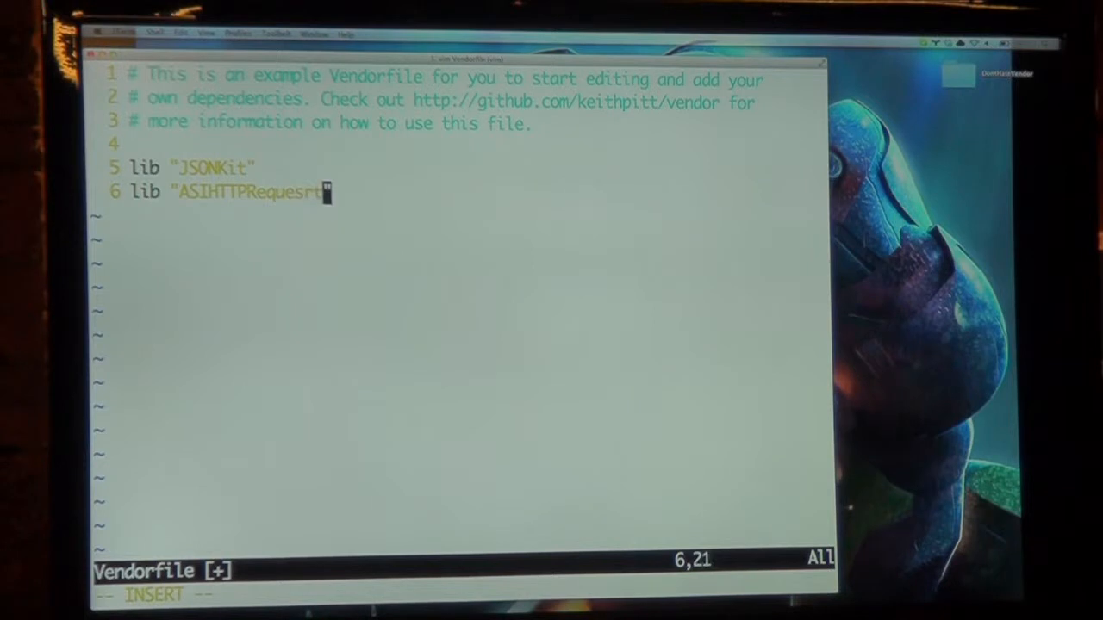
key(BackSpace)
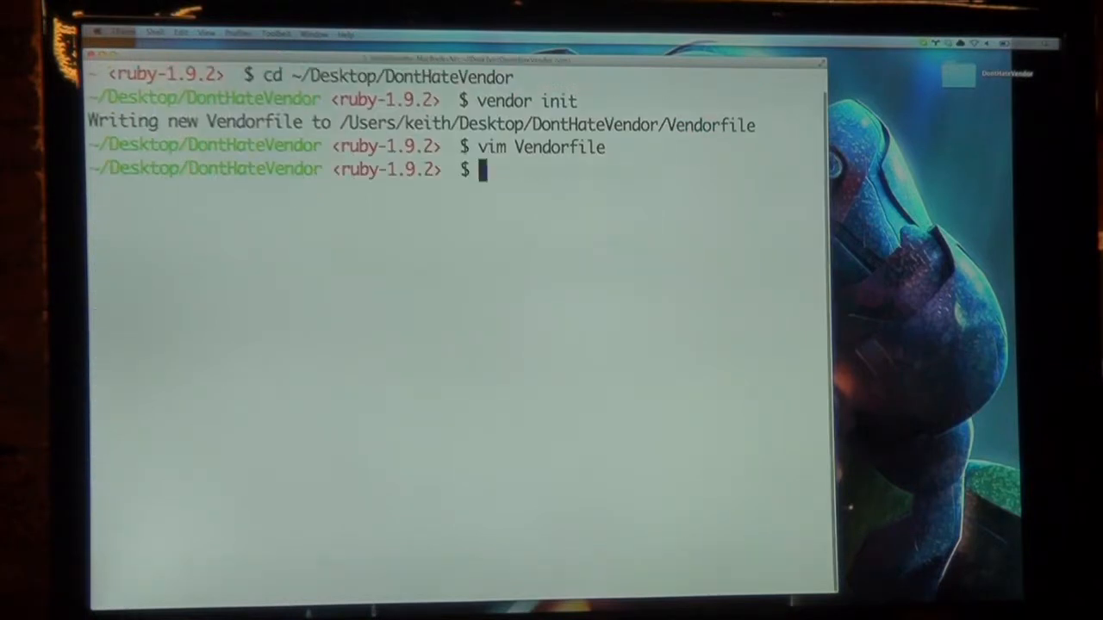
Run vendor install for the listed libraries, then open the project in Xcode.
text(vendor install)
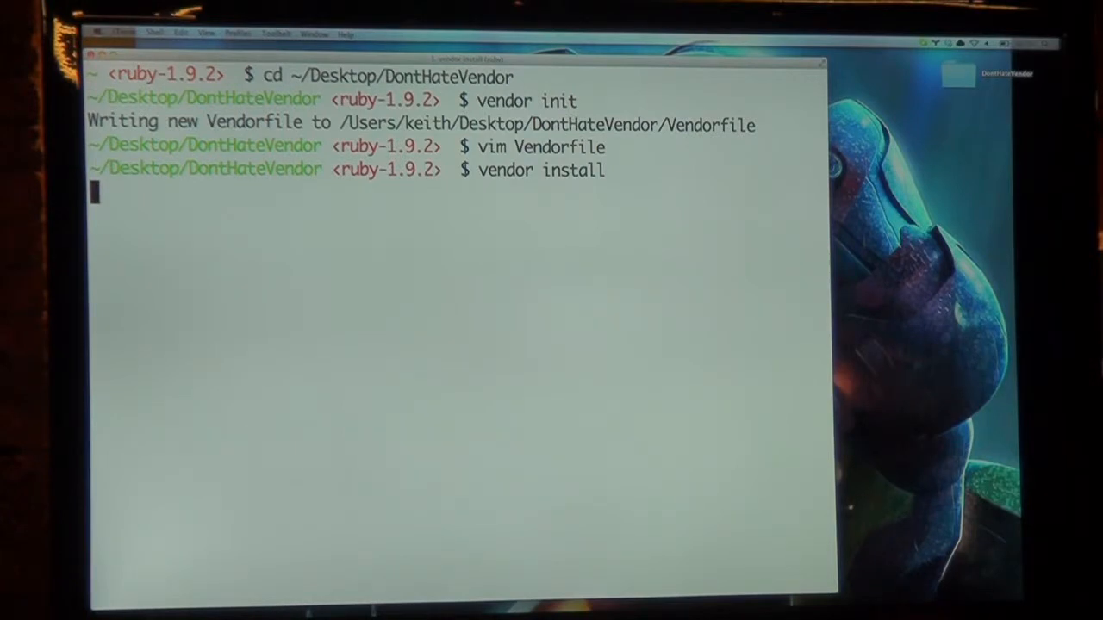
key(Return)
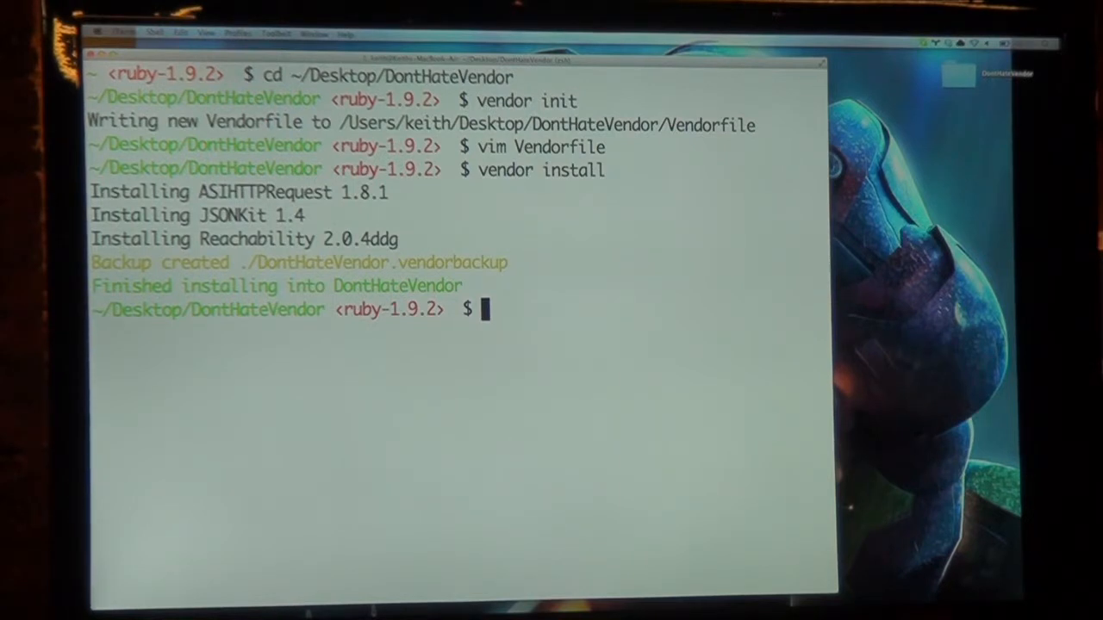
text(ope)
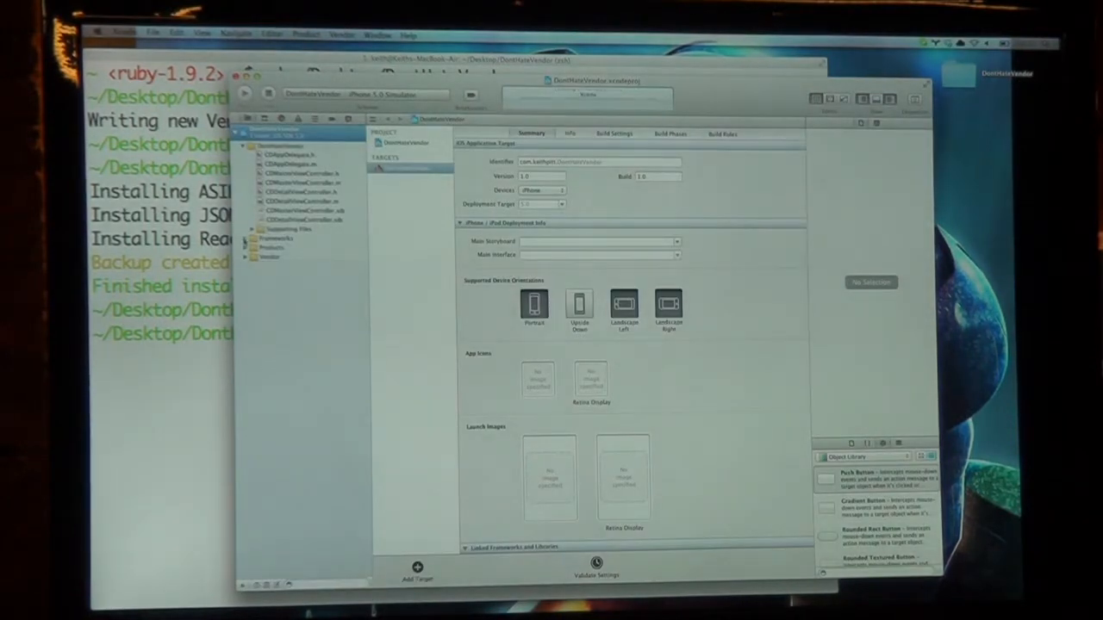
Expand the Vendor and ASIHTTPRequest groups, then view the target's Link Binary With Libraries phase.
click(244, 239)
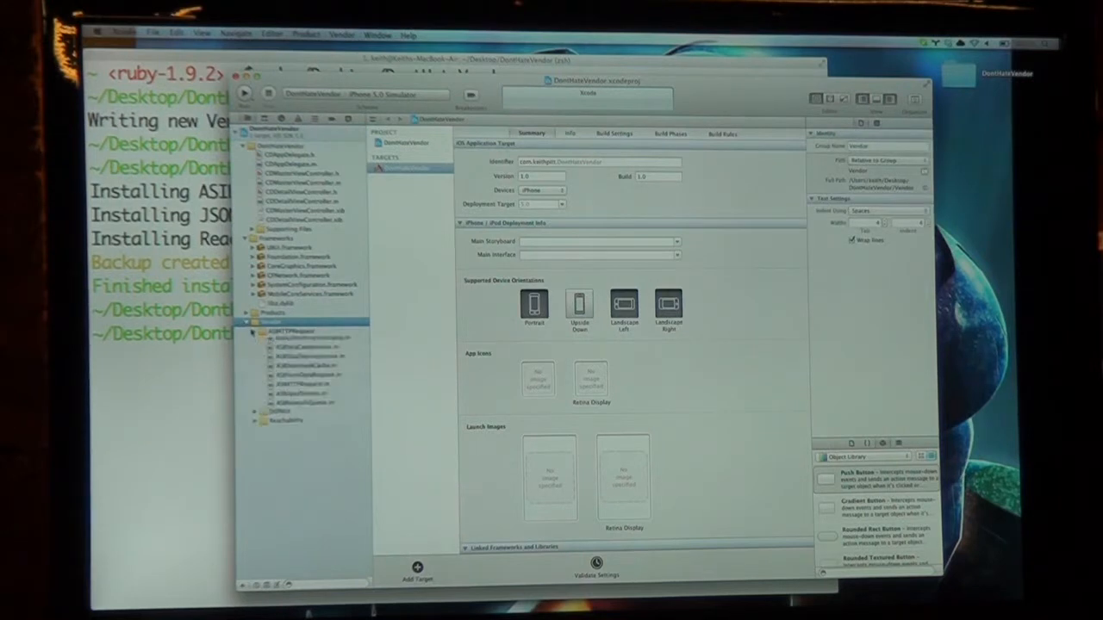
click(255, 332)
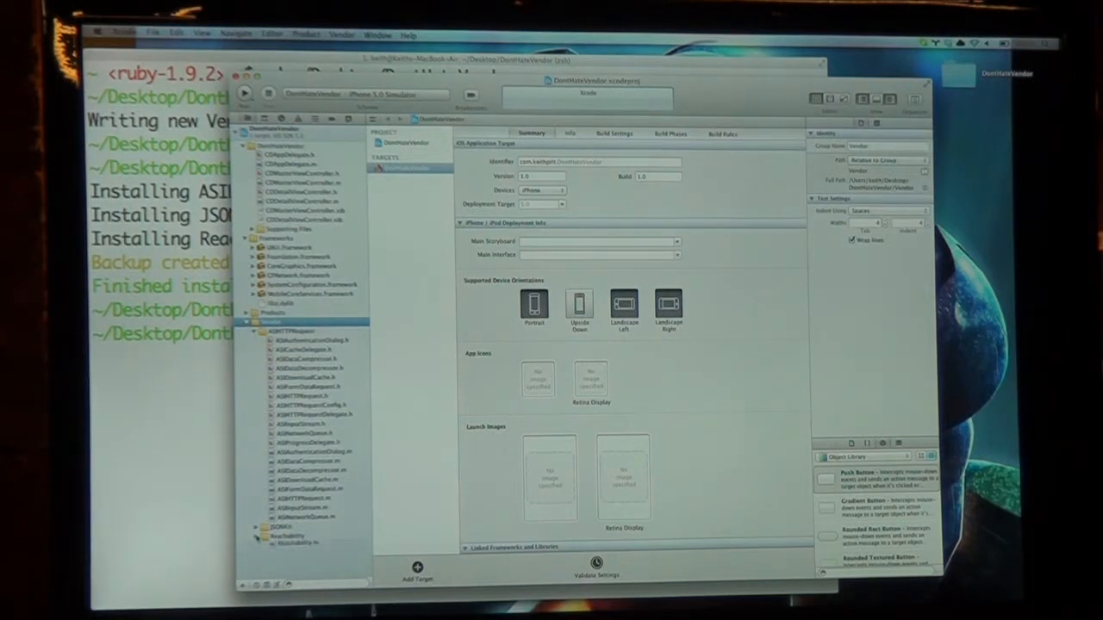
click(670, 133)
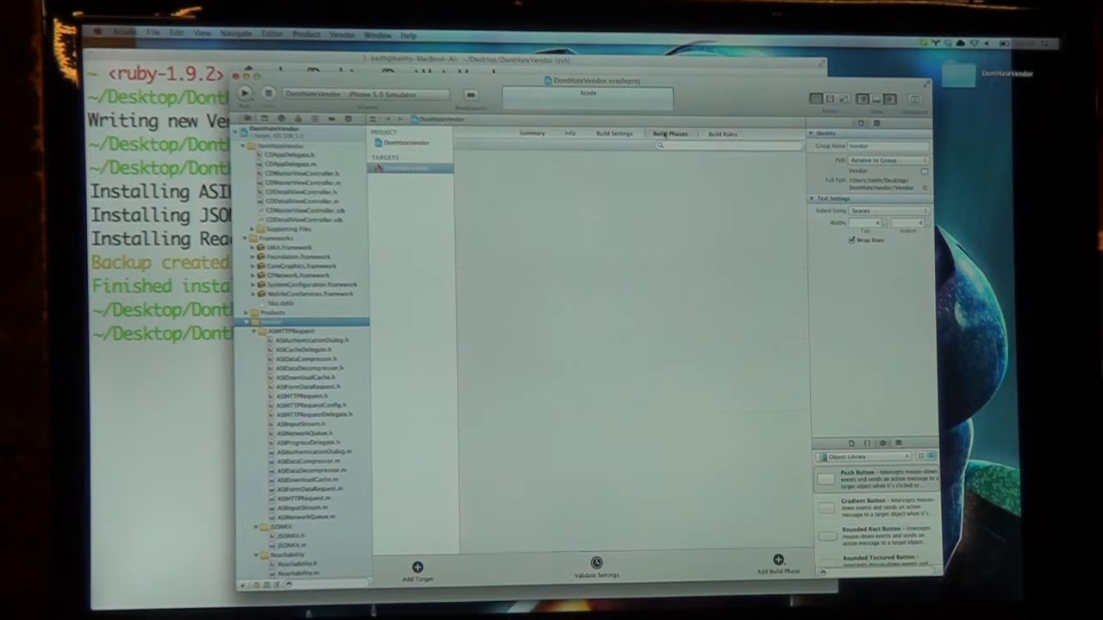
click(670, 134)
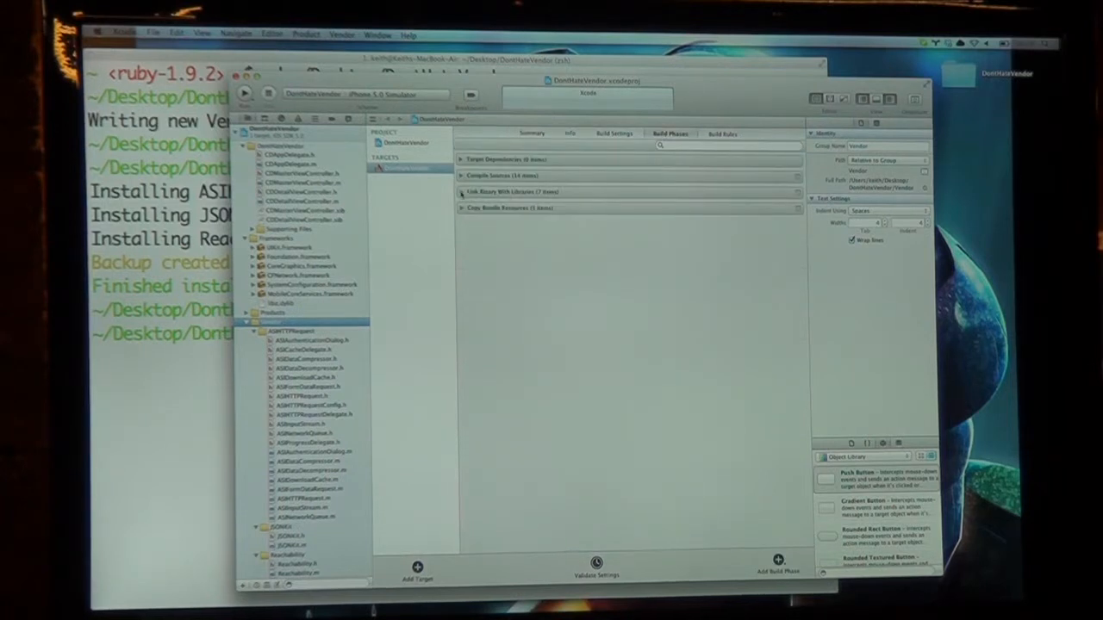
click(462, 192)
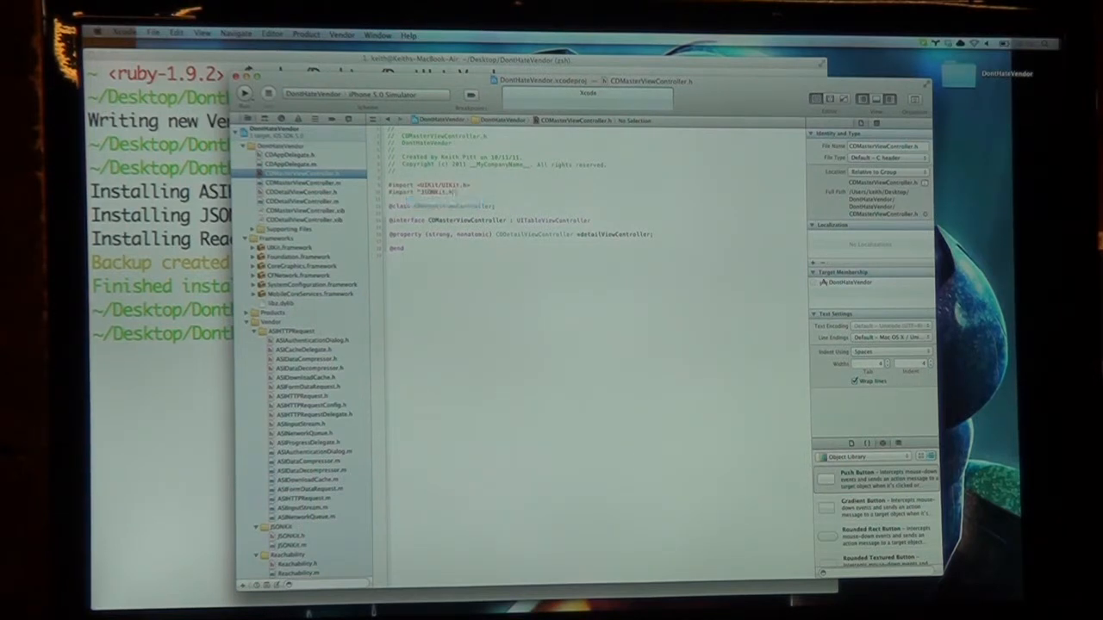
Open CDMasterViewController.h importing JSONKit.h, run the app, then switch to Chrome.
click(244, 93)
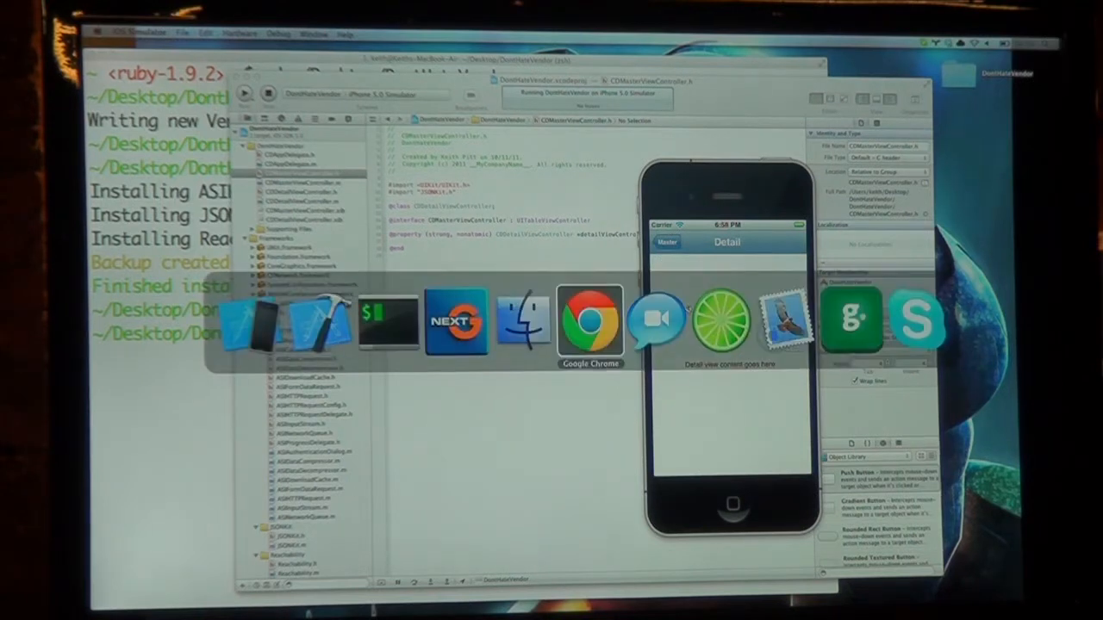
click(590, 323)
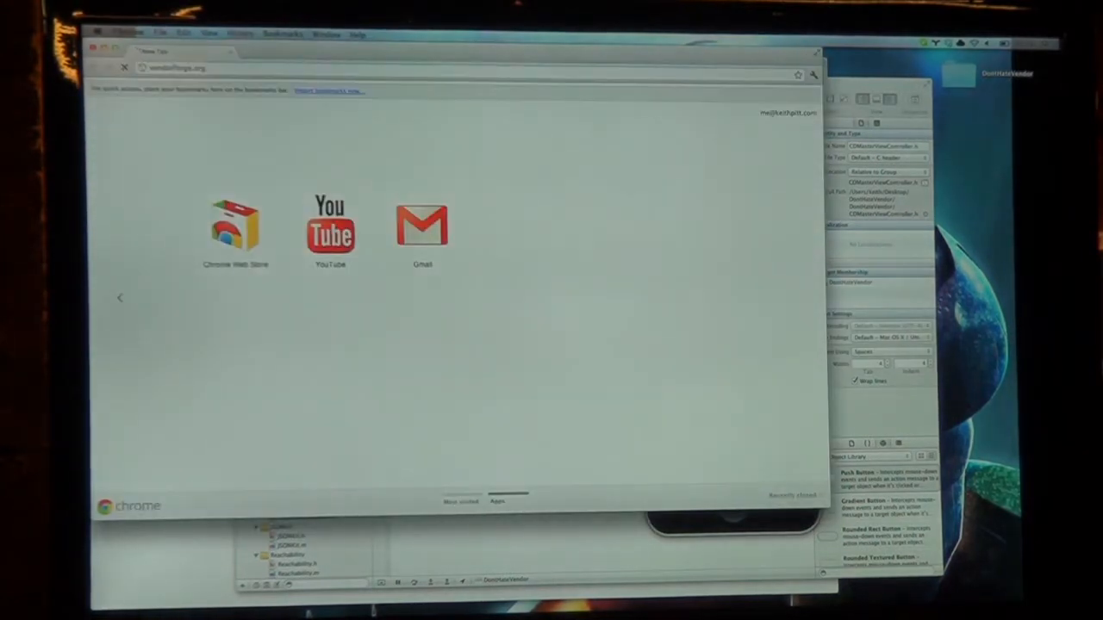